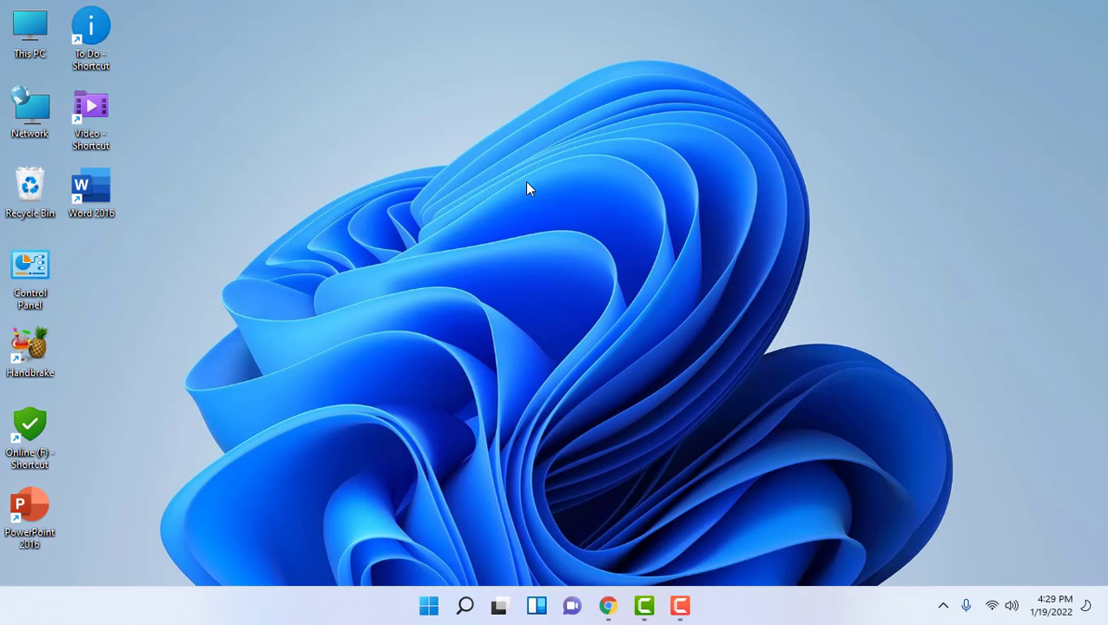
mouse_move(408, 272)
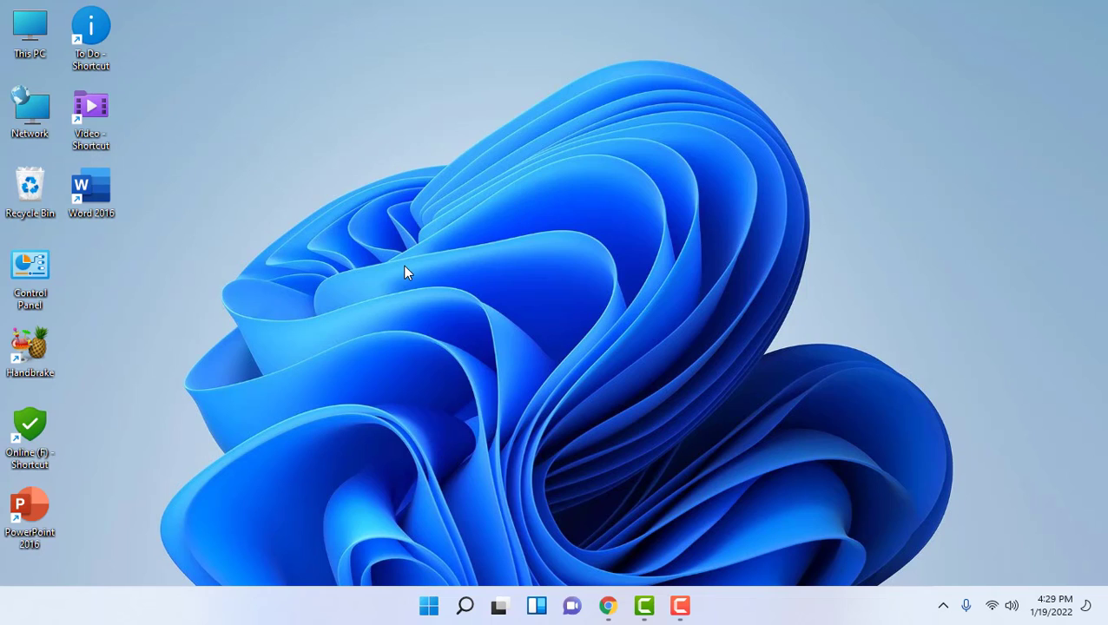
Dismiss the desktop context menu and launch Settings from the Start menu
right_click(408, 270)
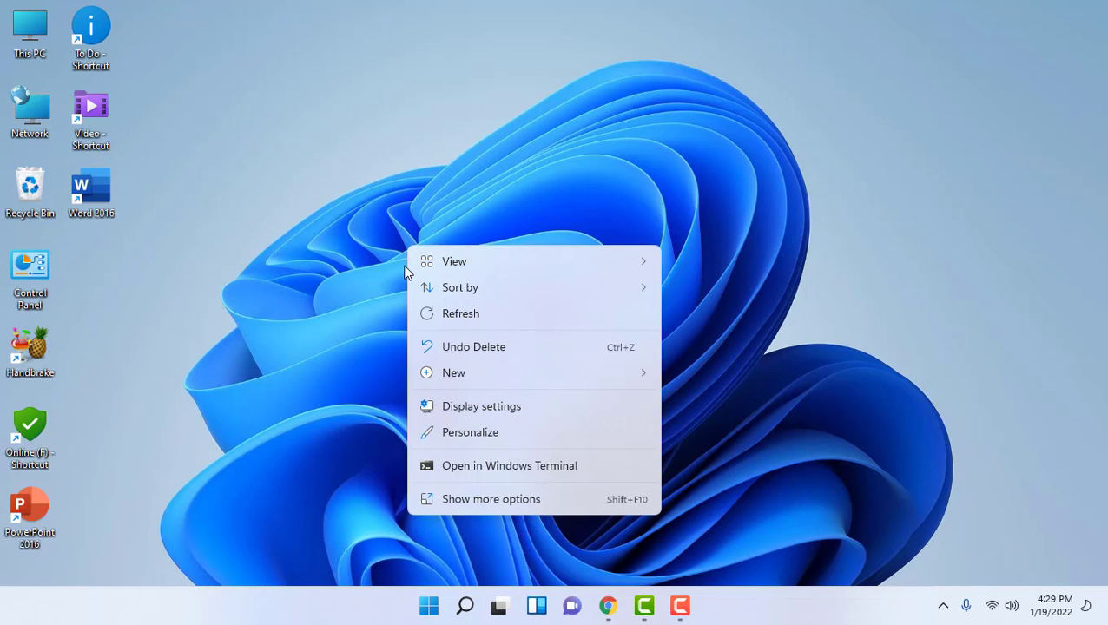
click(438, 313)
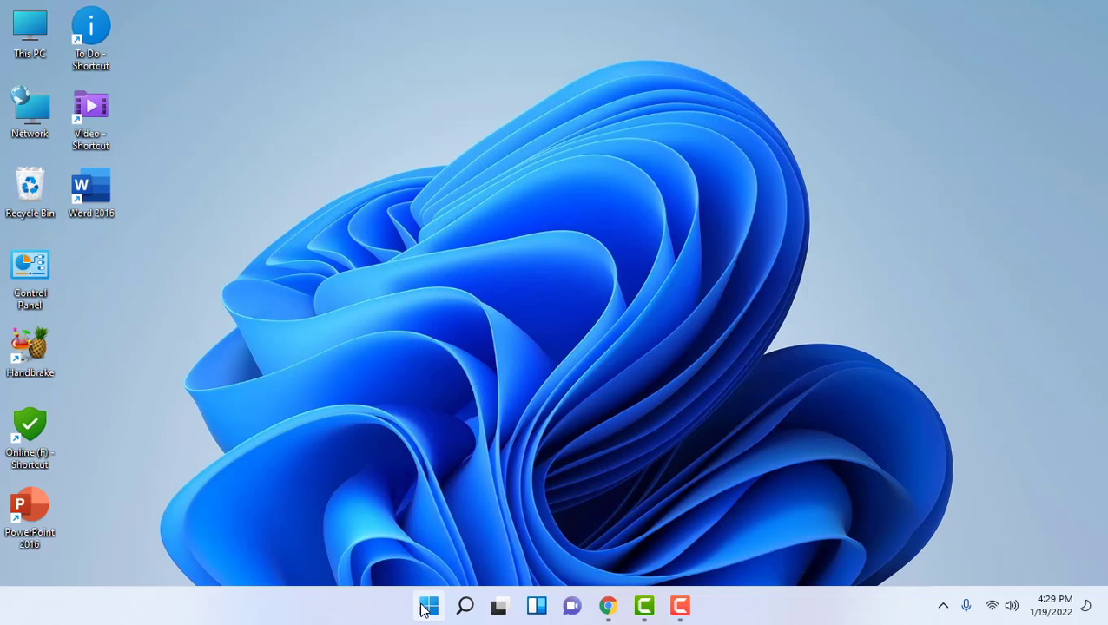
click(427, 605)
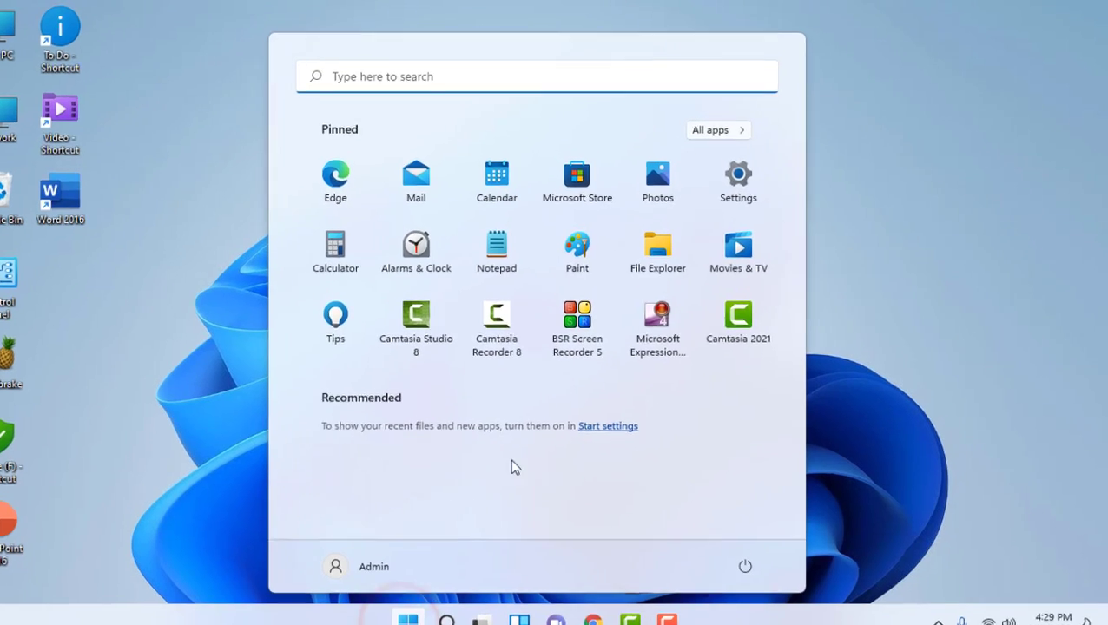
click(737, 174)
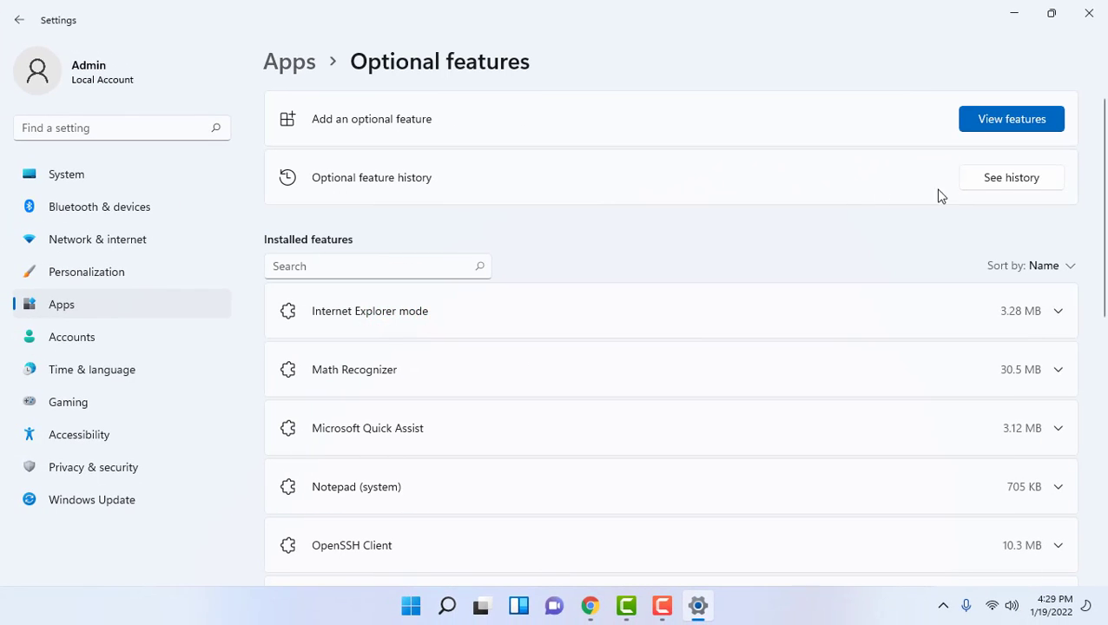
Search available optional features for 'w', select Wireless Display and install it
click(1011, 119)
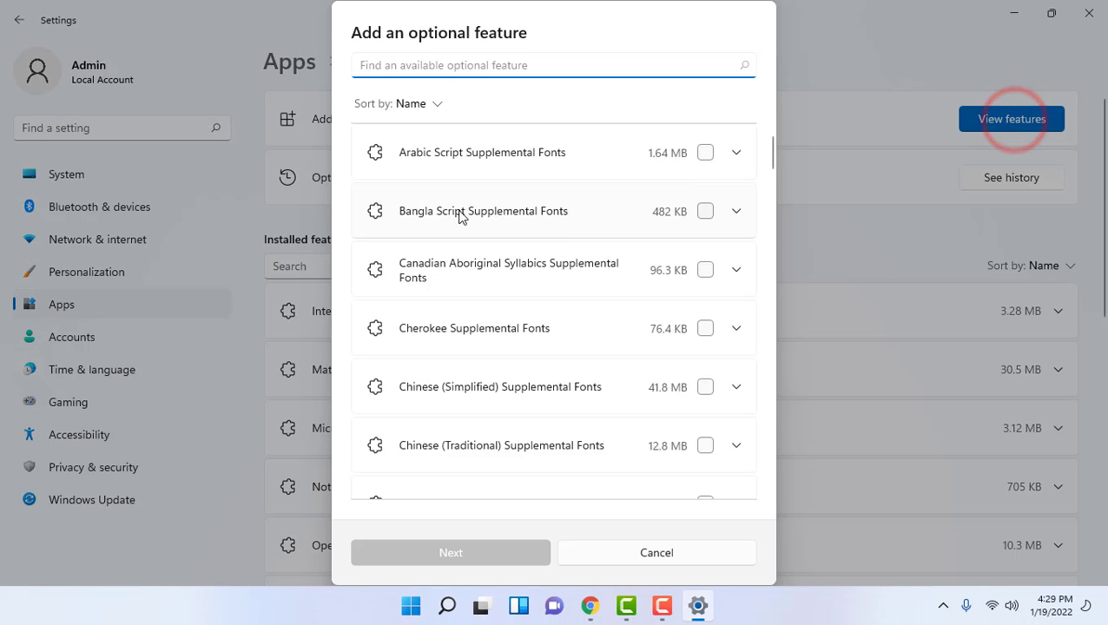
text(w)
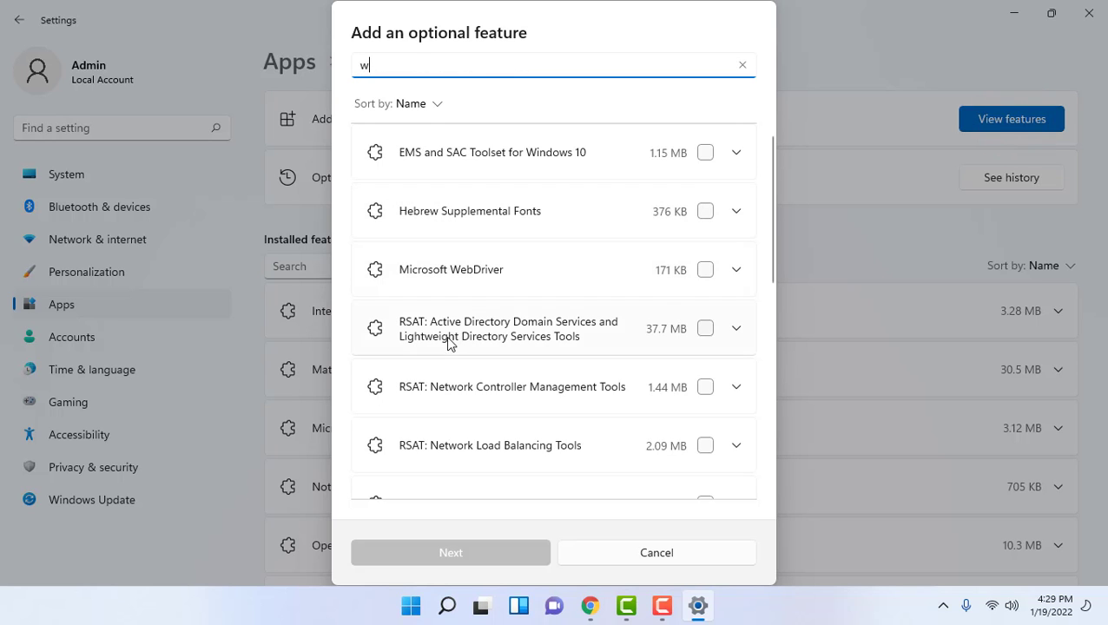
scroll(down, 3)
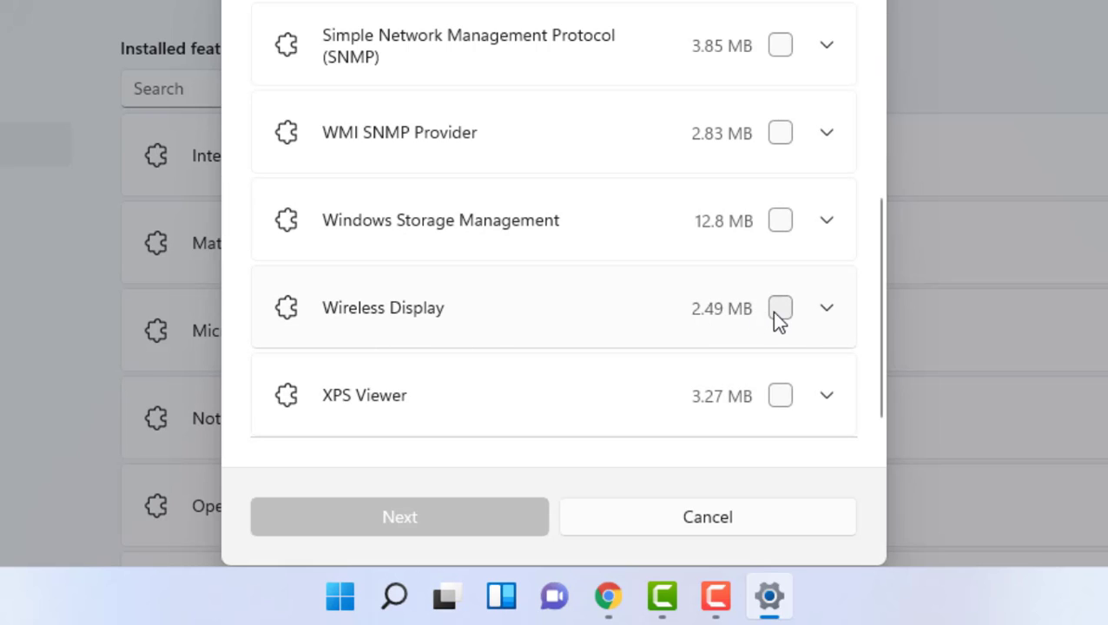
click(780, 307)
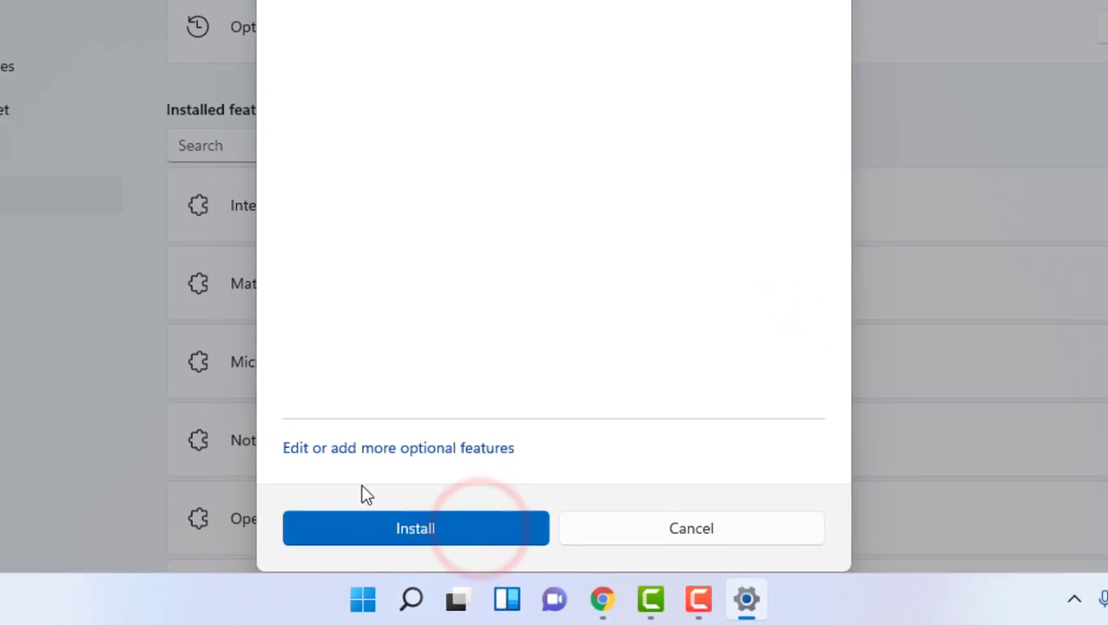
click(415, 527)
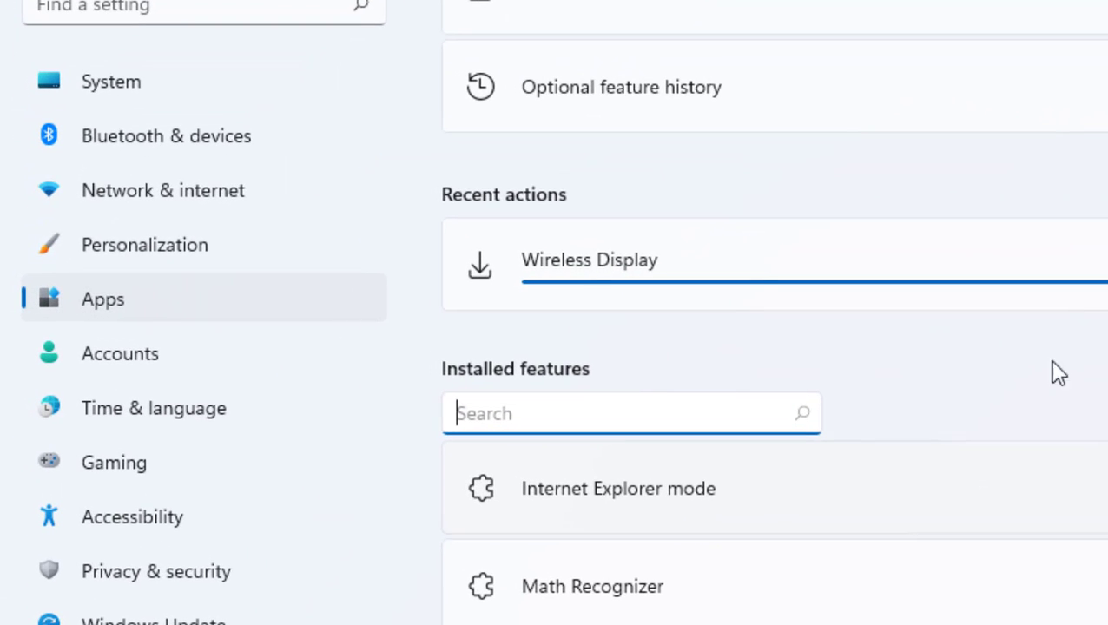
mouse_move(265, 126)
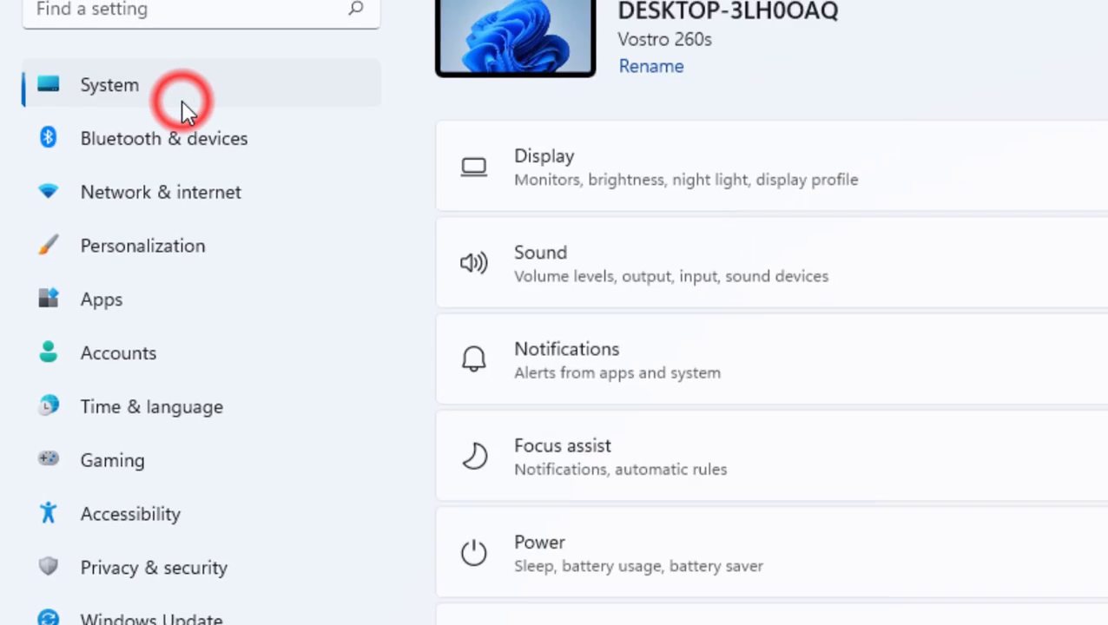
Scroll down the System page to reach Projecting to this PC
scroll(down, 3)
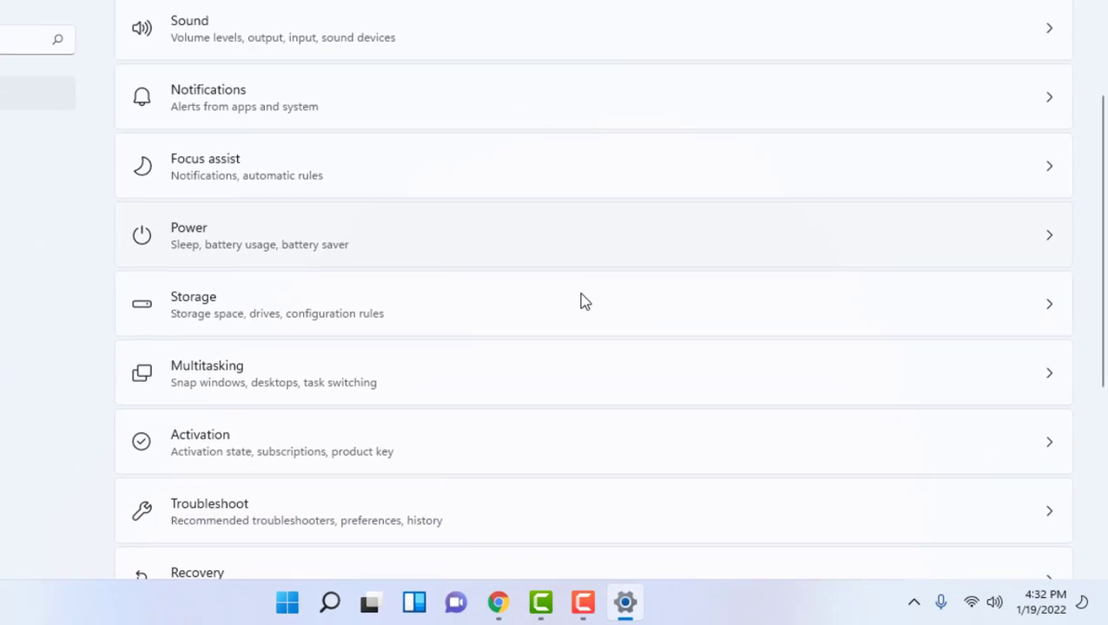
scroll(down, 3)
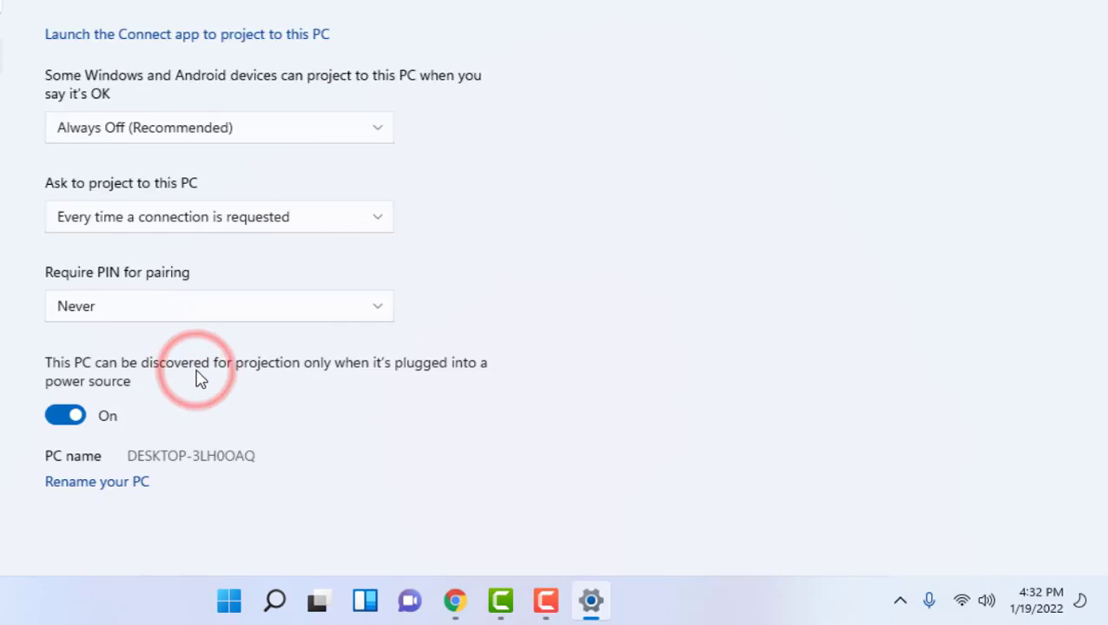
mouse_move(80, 128)
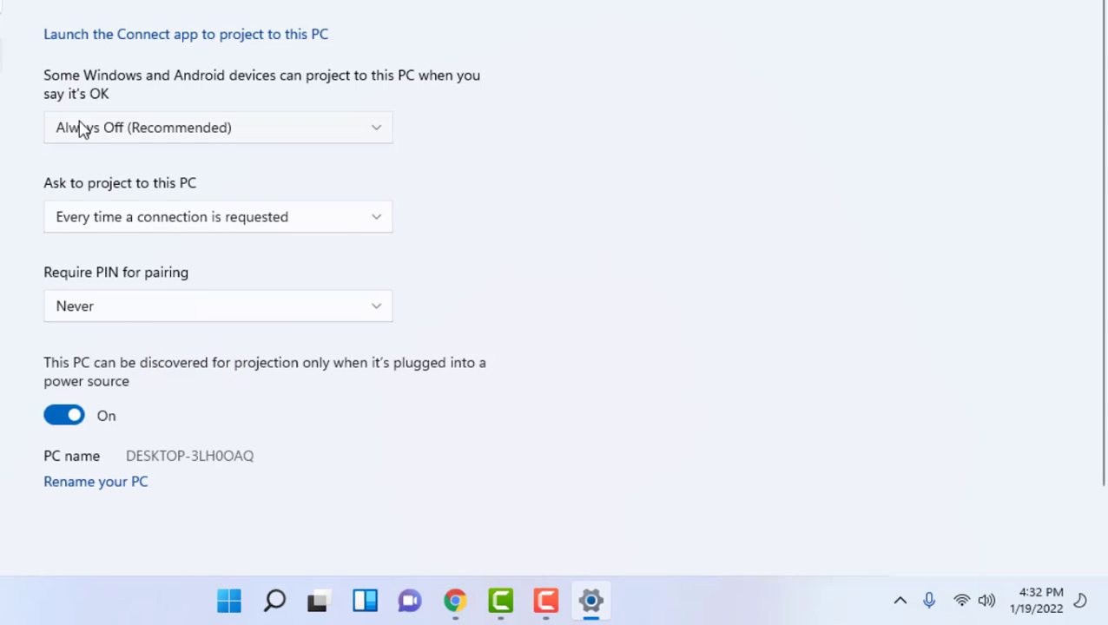
mouse_move(123, 141)
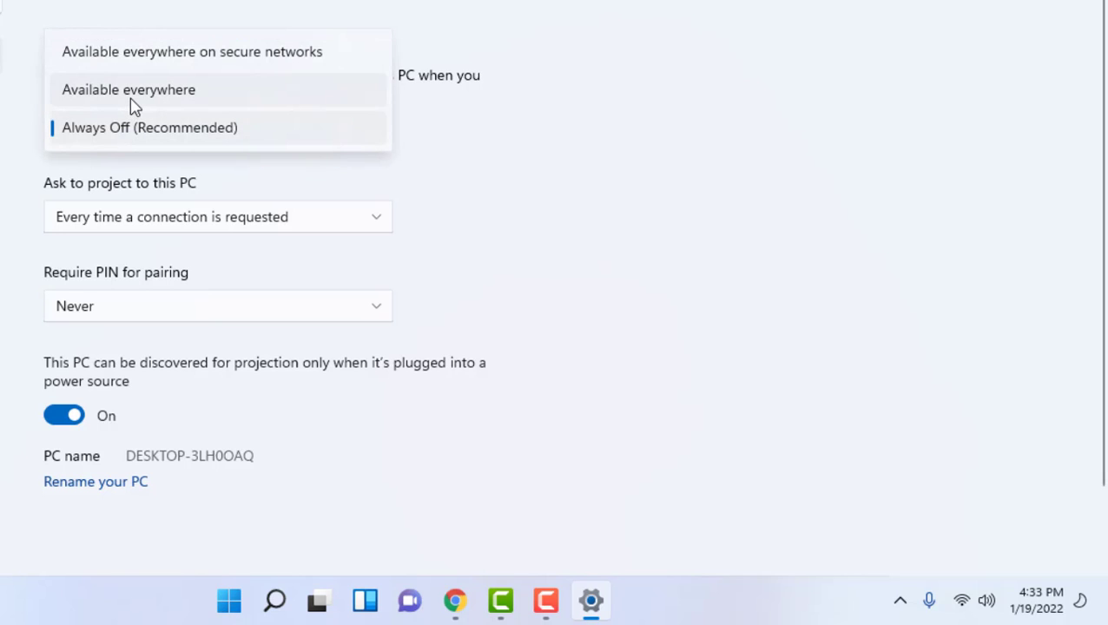
Choose 'Available everywhere' in the first Projecting to this PC dropdown
click(128, 90)
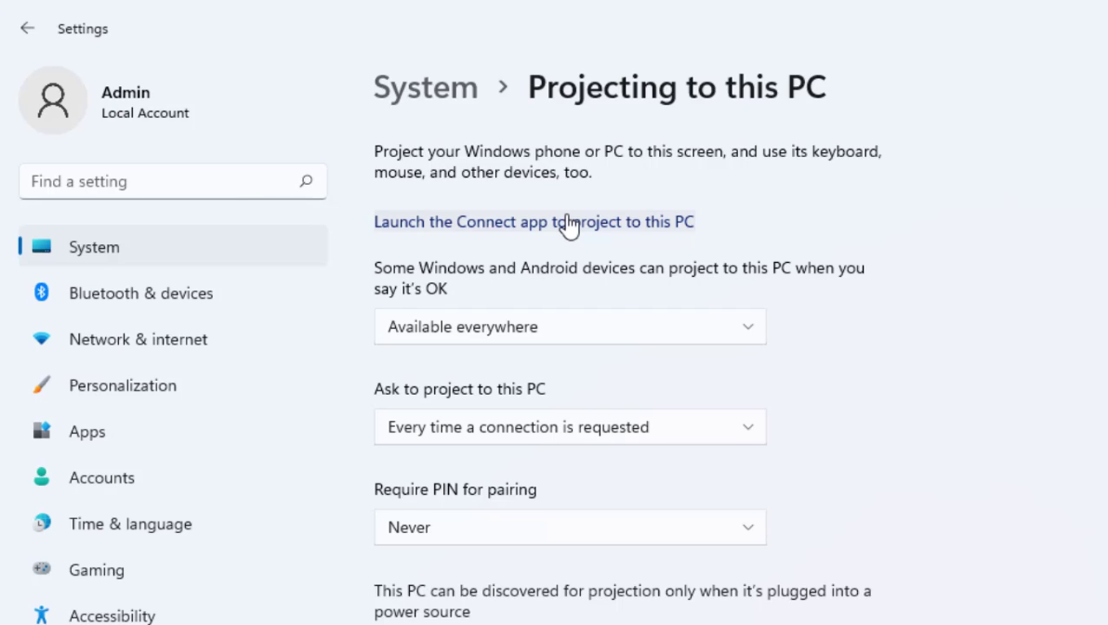
mouse_move(517, 241)
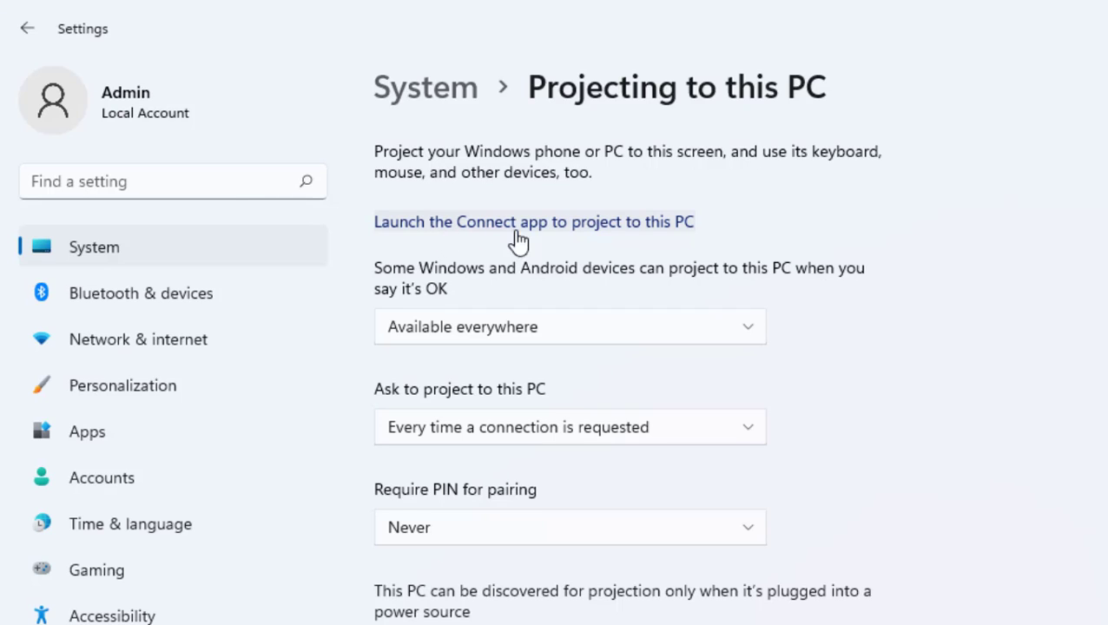
mouse_move(567, 233)
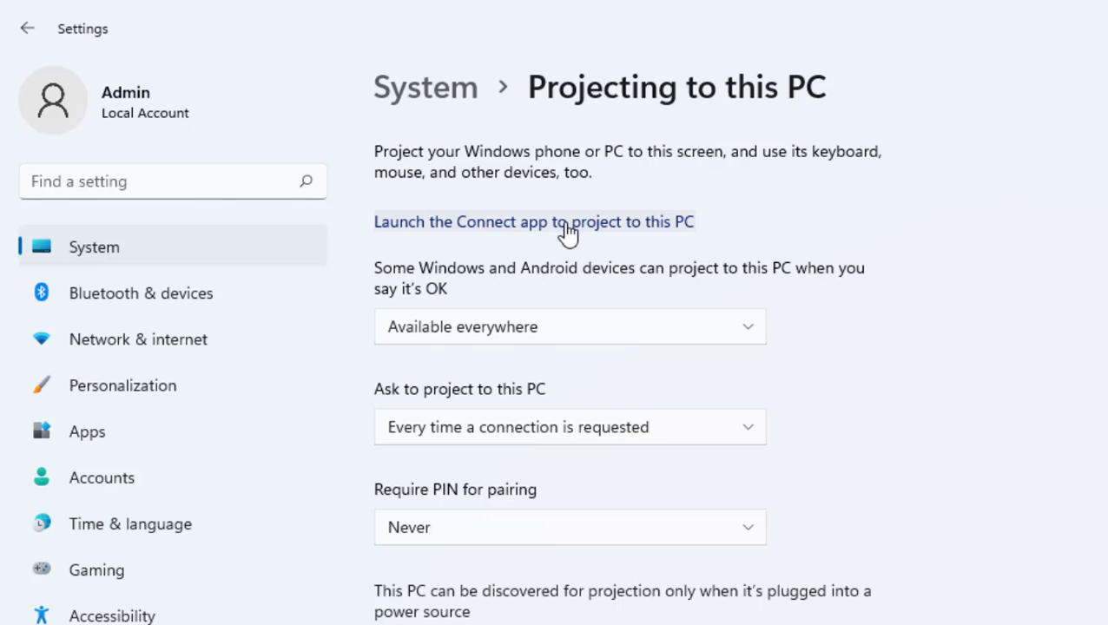
Launch the Connect app so DESKTOP-3LH0OAQ is ready for wireless connection
click(533, 222)
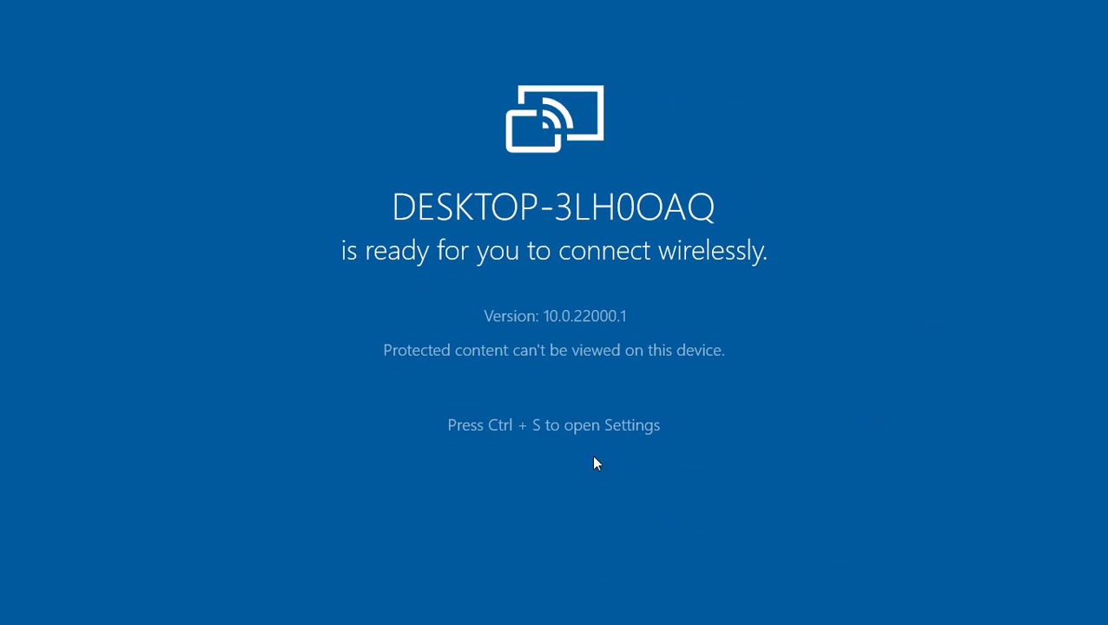
mouse_move(607, 344)
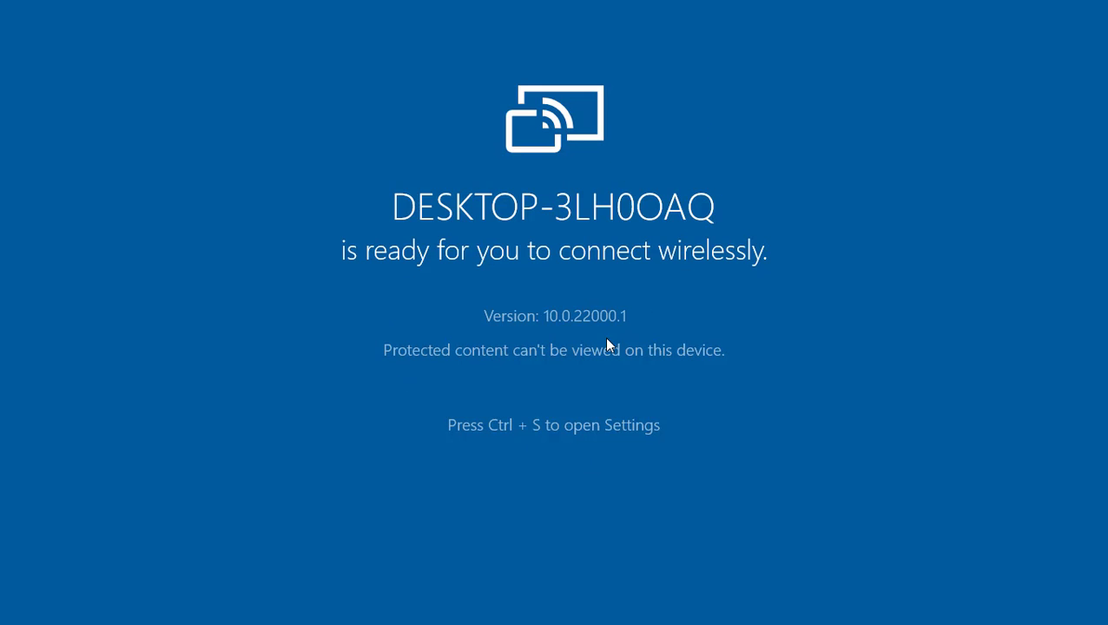